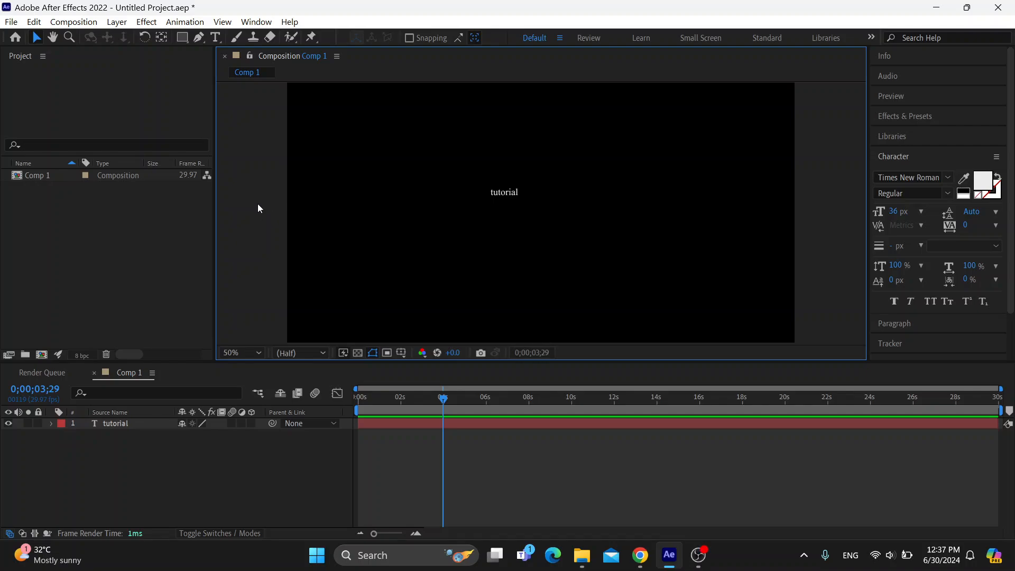
mouse_move(270, 228)
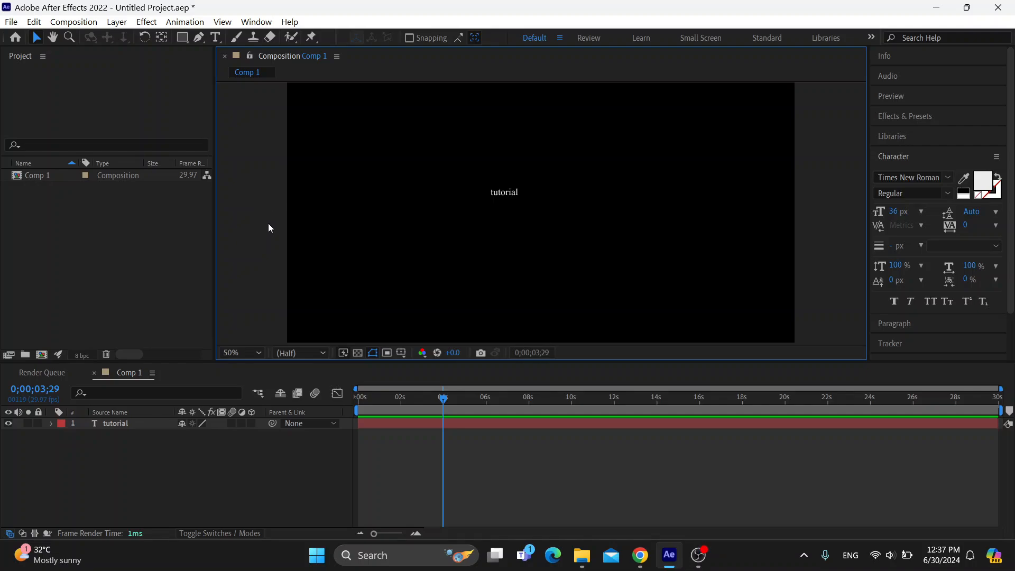
mouse_move(275, 239)
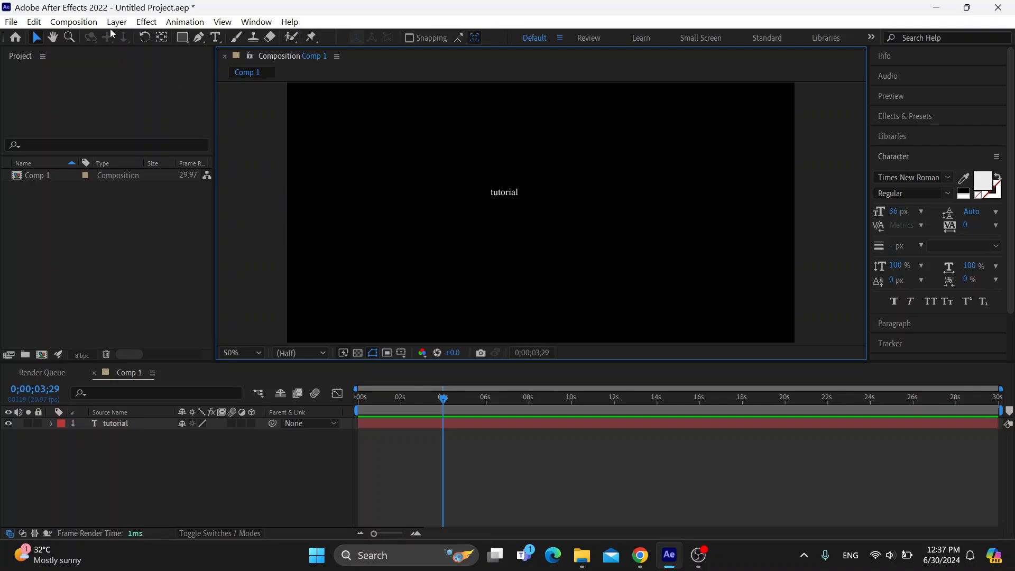
mouse_move(330, 287)
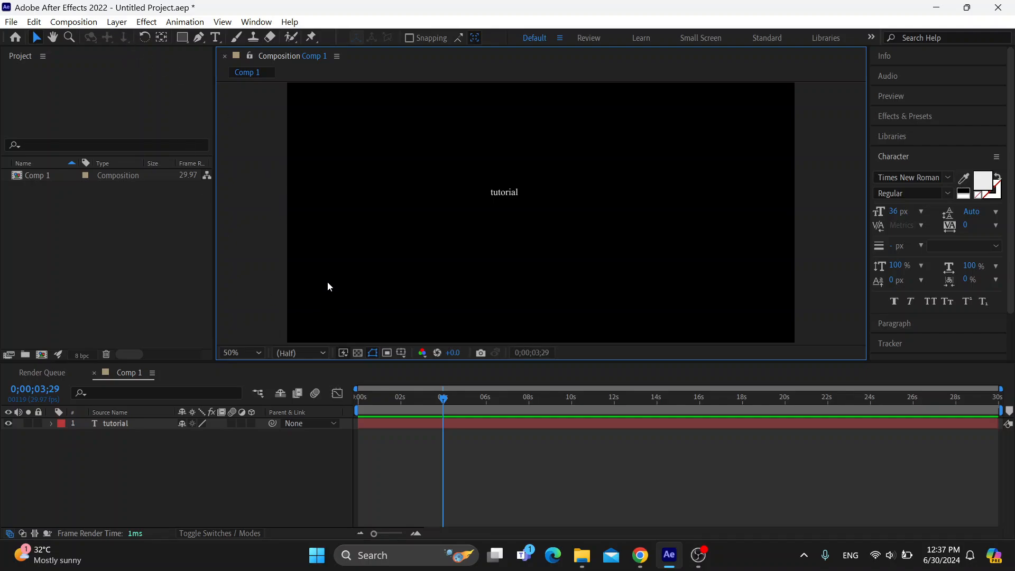
mouse_move(328, 280)
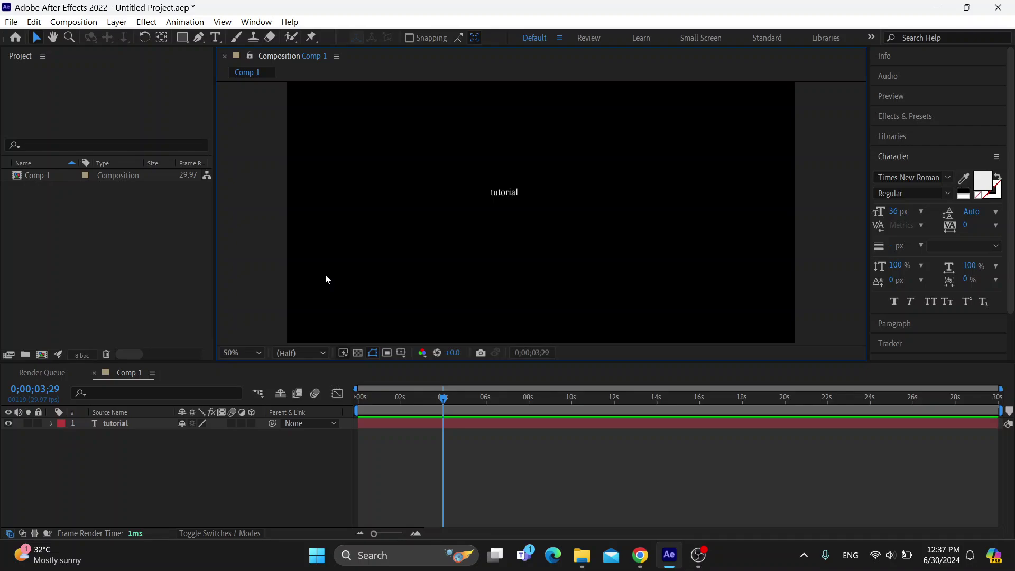
mouse_move(326, 276)
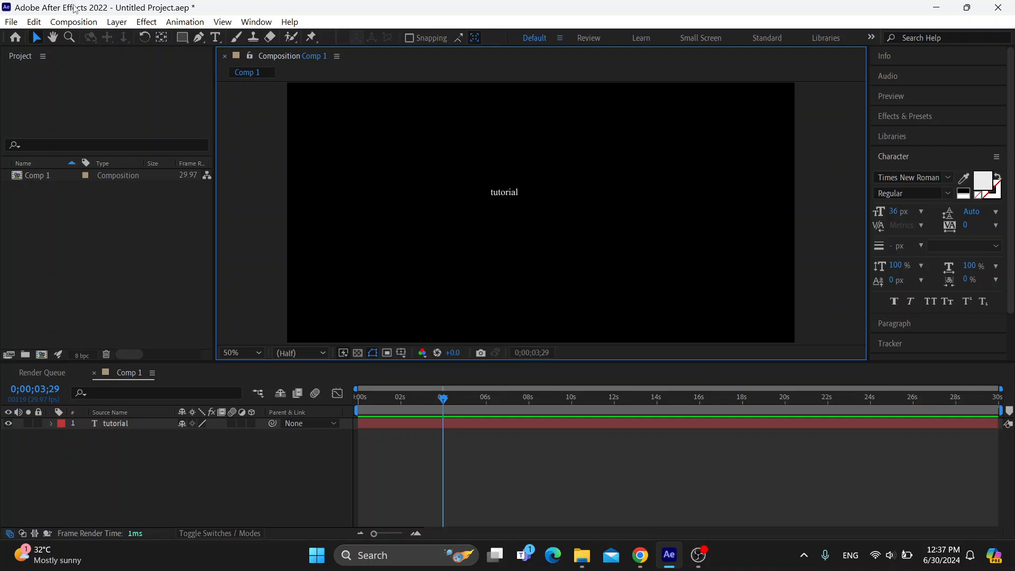
mouse_move(346, 136)
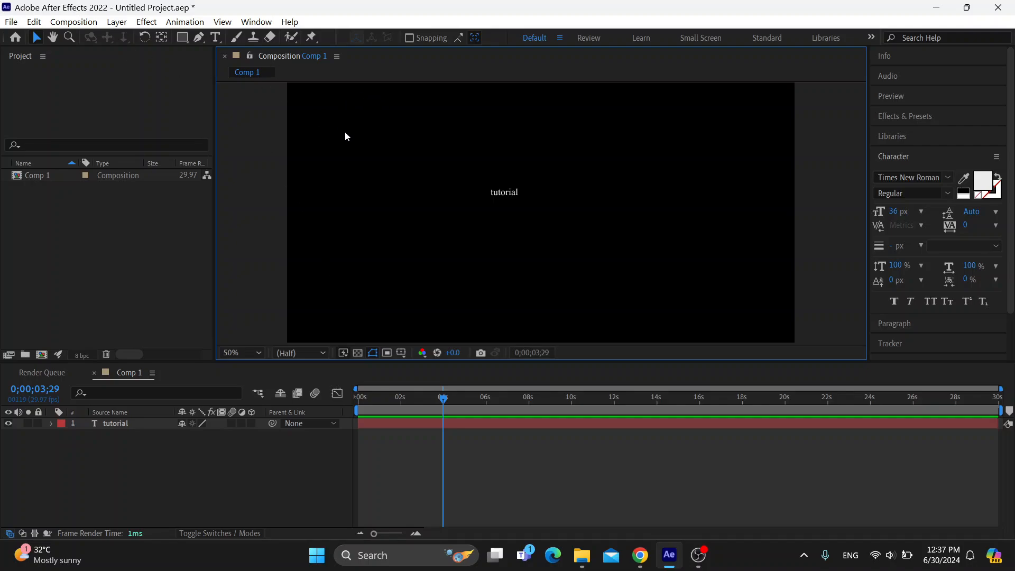
mouse_move(582, 191)
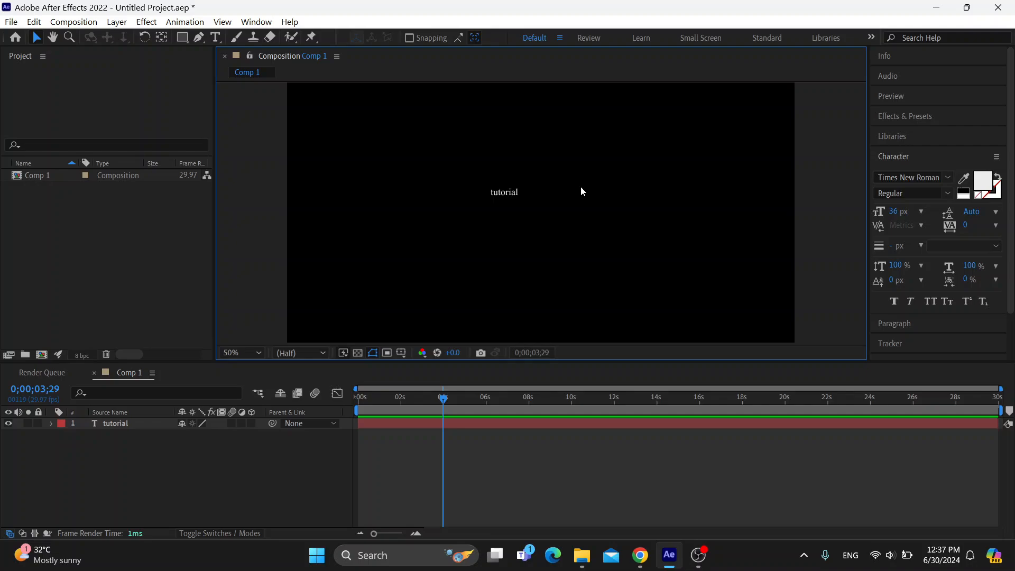
mouse_move(342, 179)
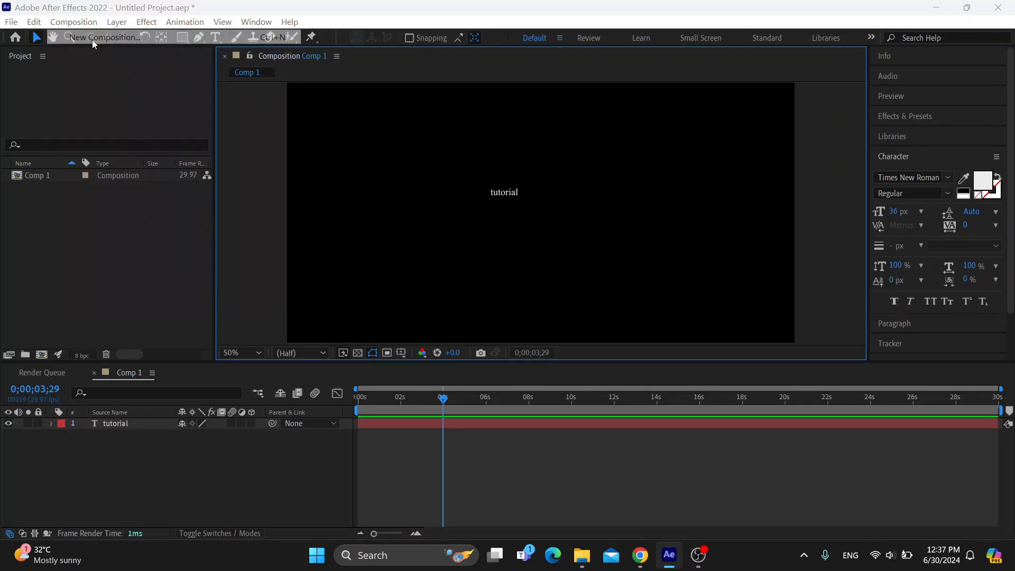
Bring up Composition Settings for a new composition Comp 2 at HDTV 1080 29.97
click(105, 36)
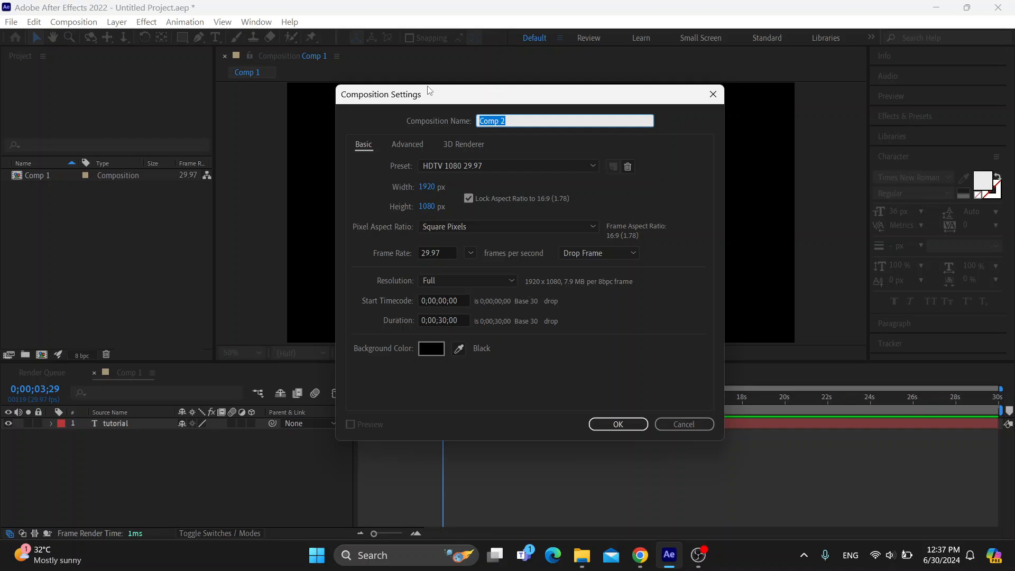
mouse_move(448, 141)
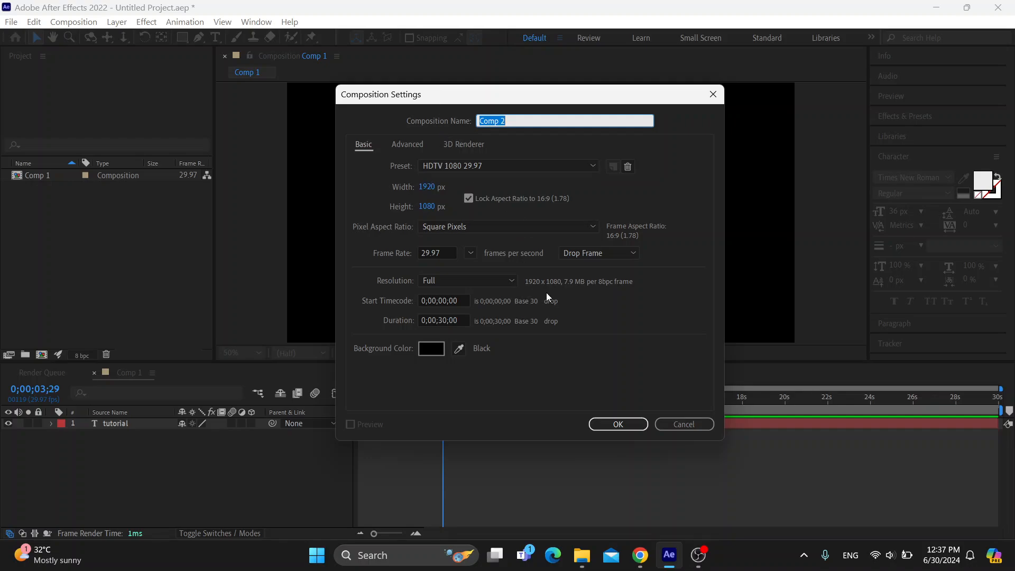
Cancel the new composition so the project keeps only Comp 1
click(684, 426)
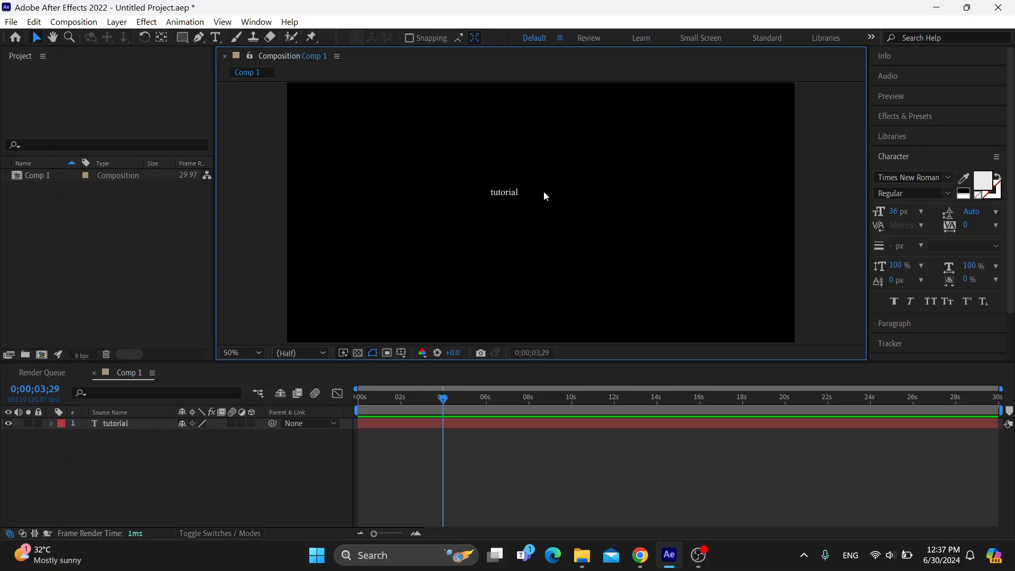
mouse_move(415, 184)
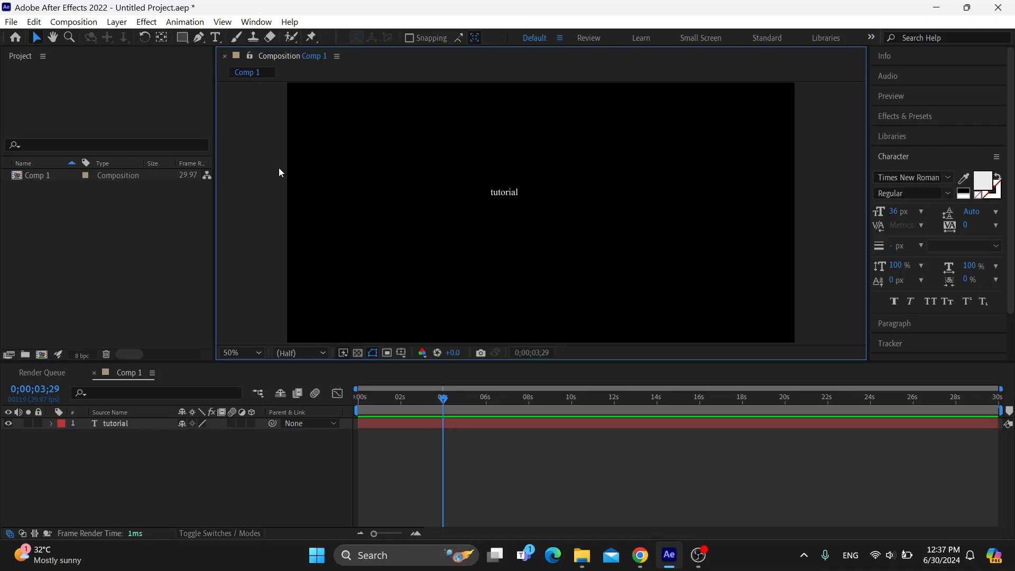
mouse_move(227, 48)
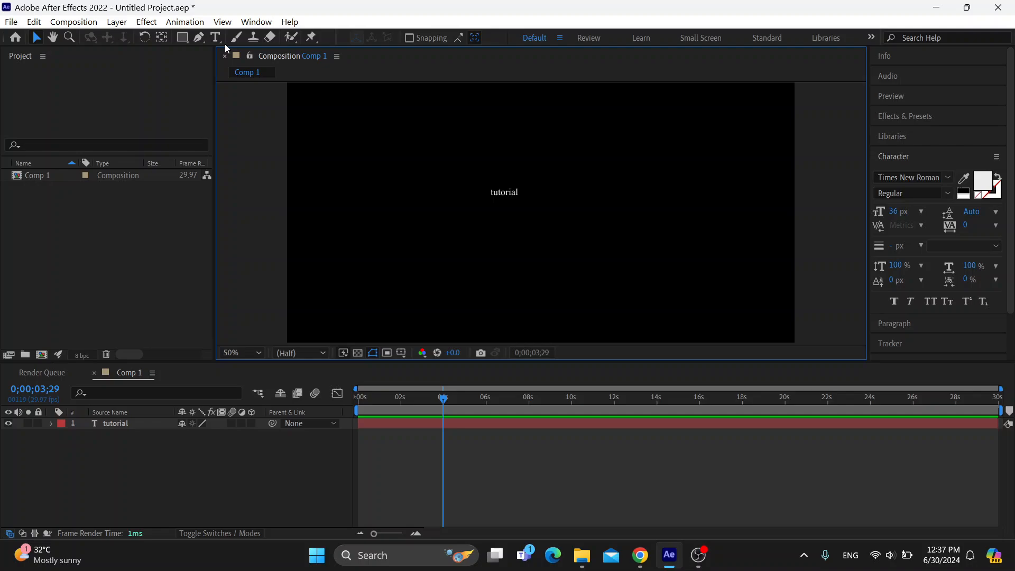
mouse_move(141, 97)
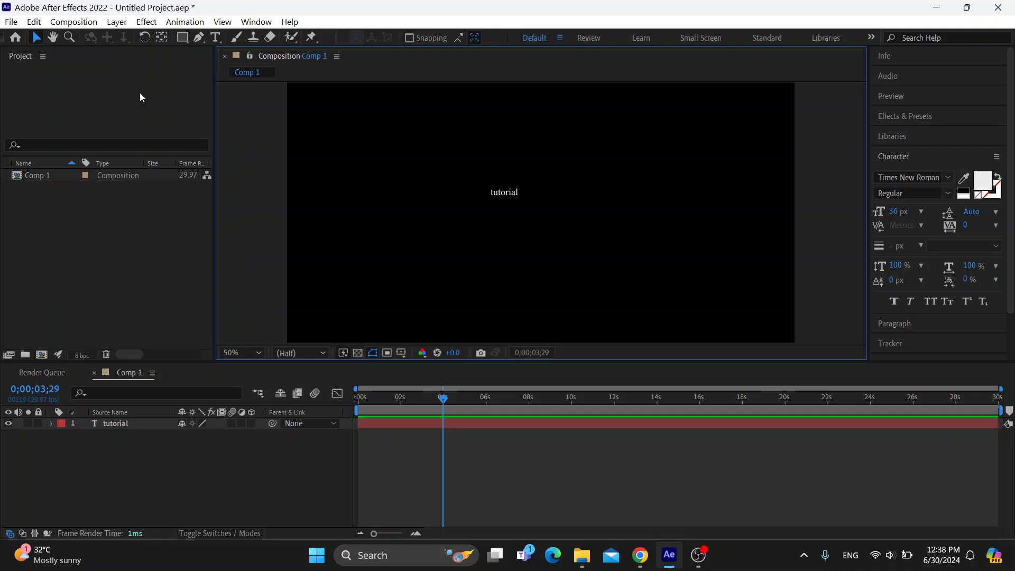
mouse_move(159, 99)
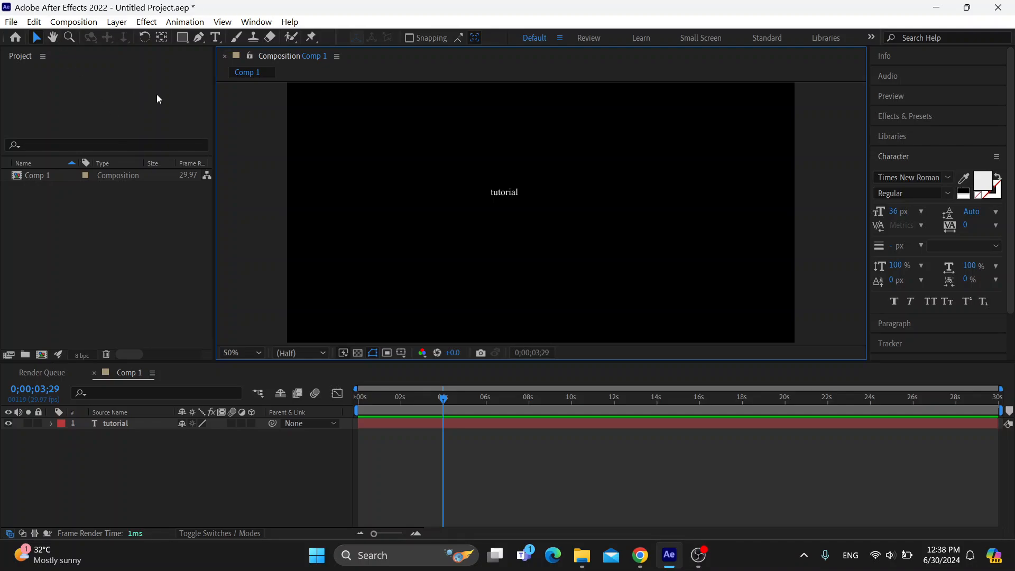
mouse_move(173, 106)
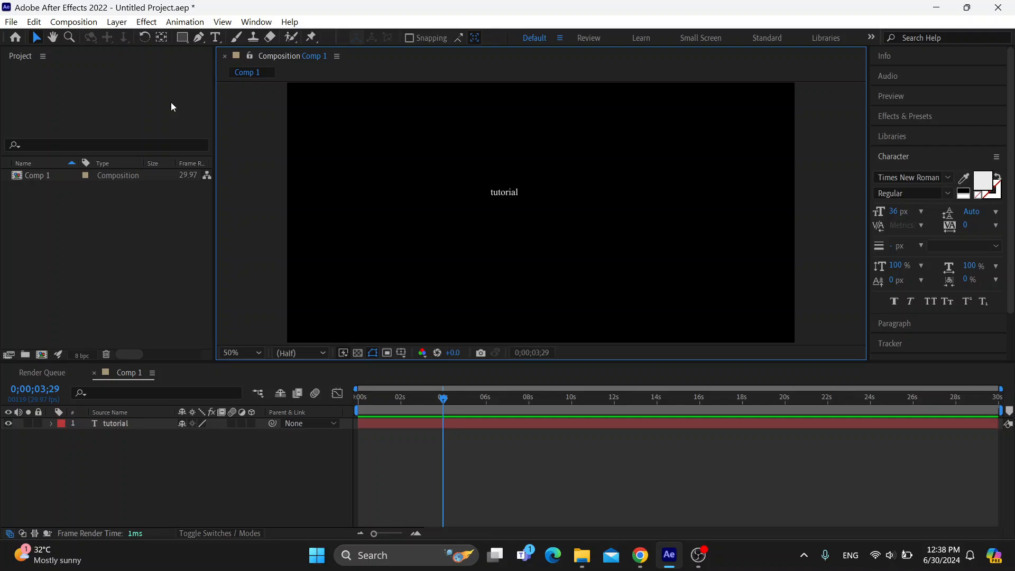
mouse_move(283, 89)
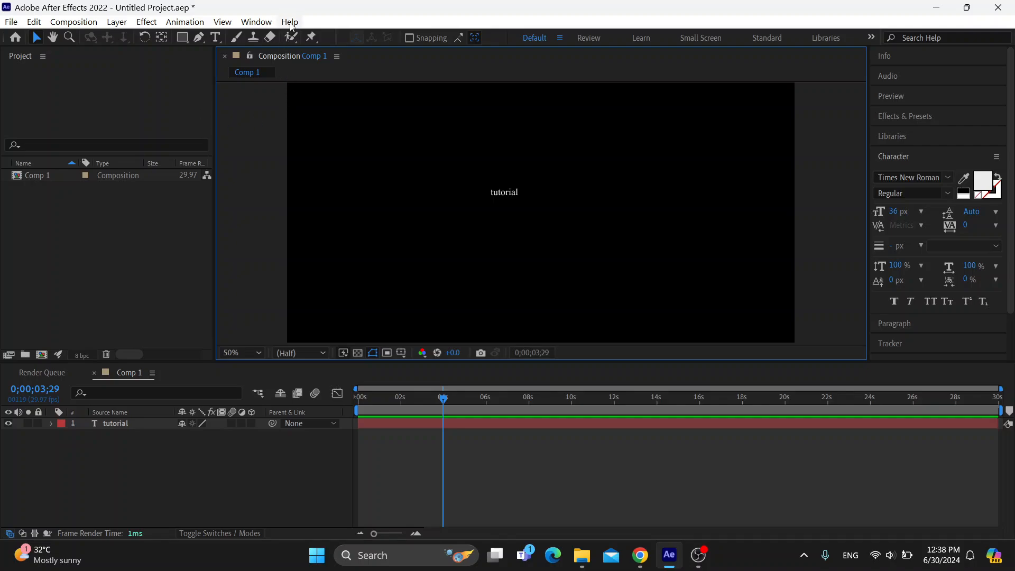
Show the Help menu with its tutorials and reference entries
click(289, 21)
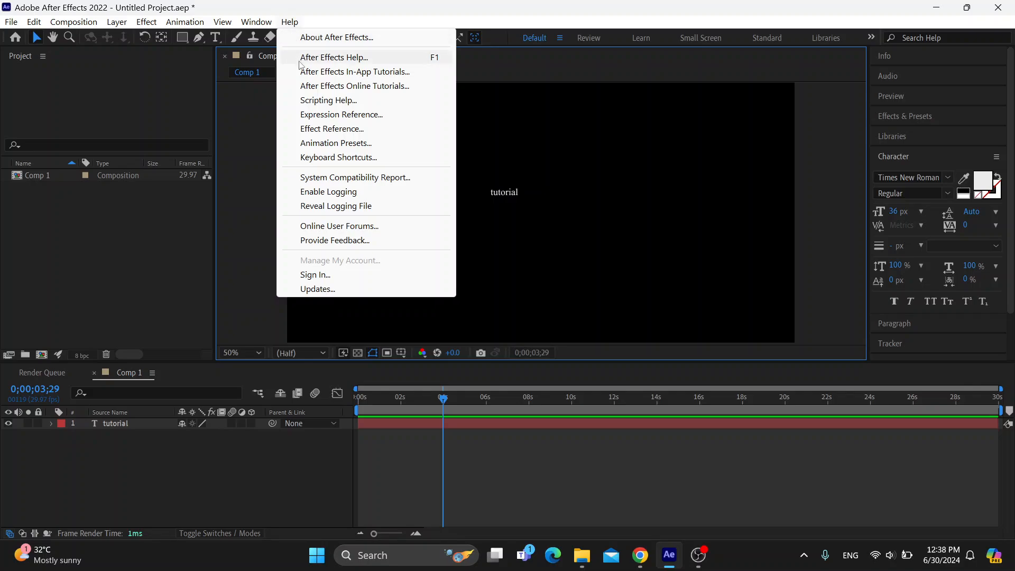
mouse_move(347, 186)
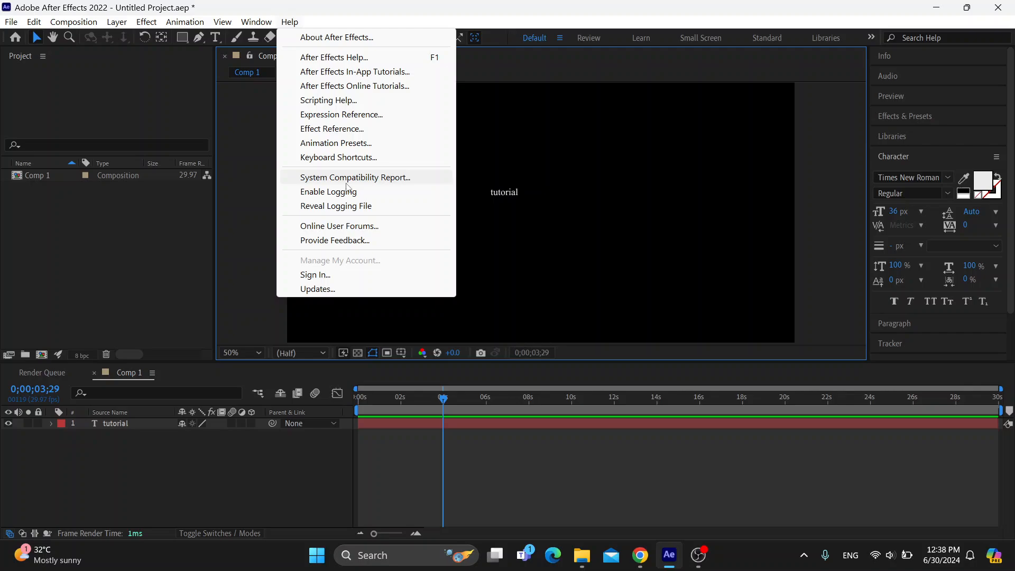
Run the System Compatibility Report, which states no conflicts to report
click(355, 177)
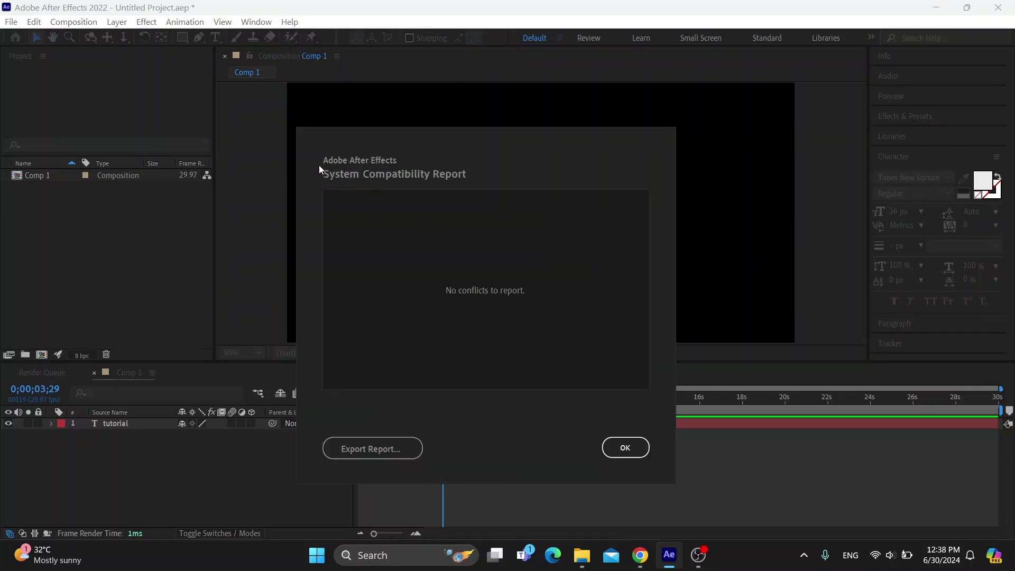
mouse_move(476, 282)
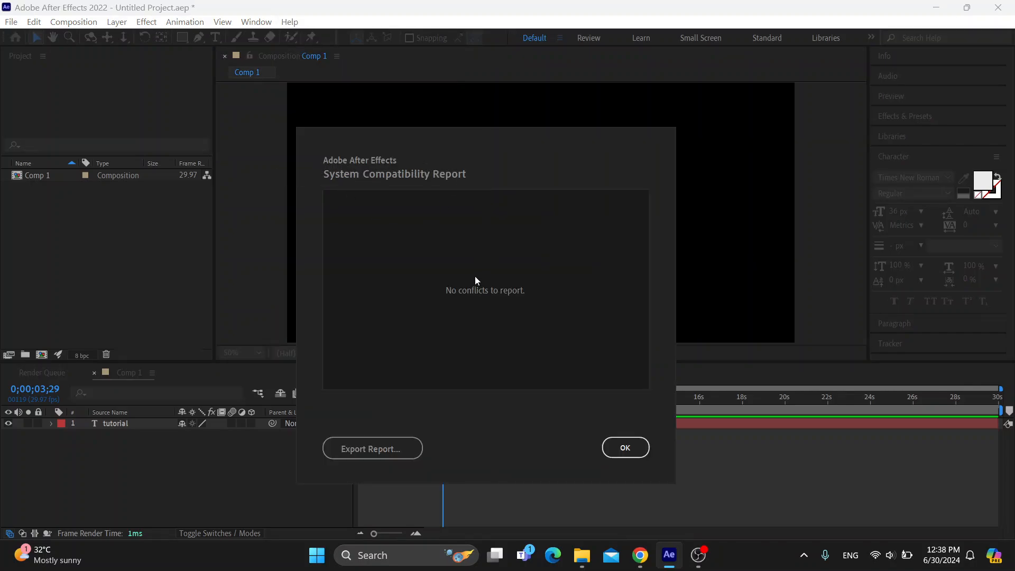
mouse_move(555, 287)
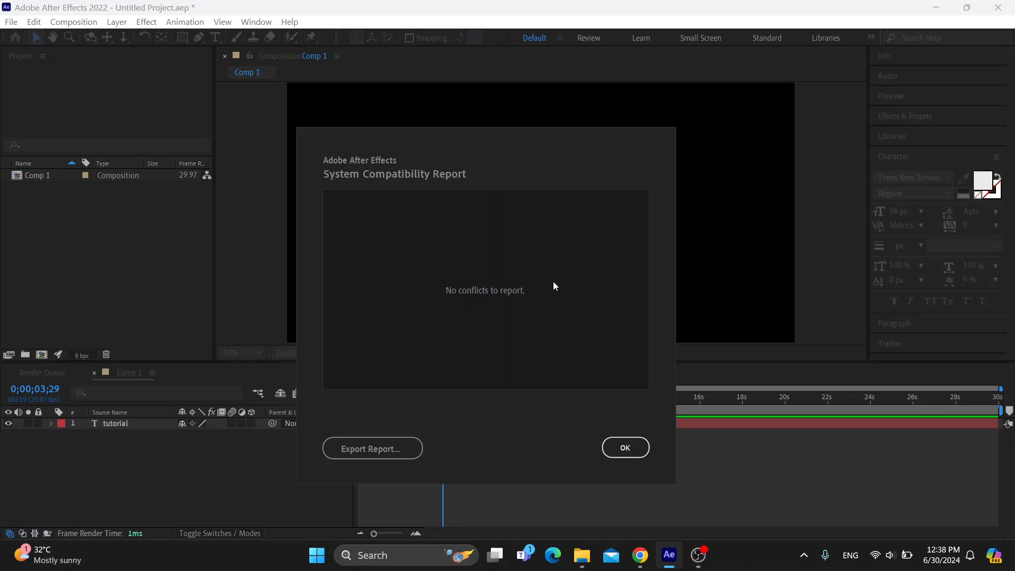
mouse_move(554, 269)
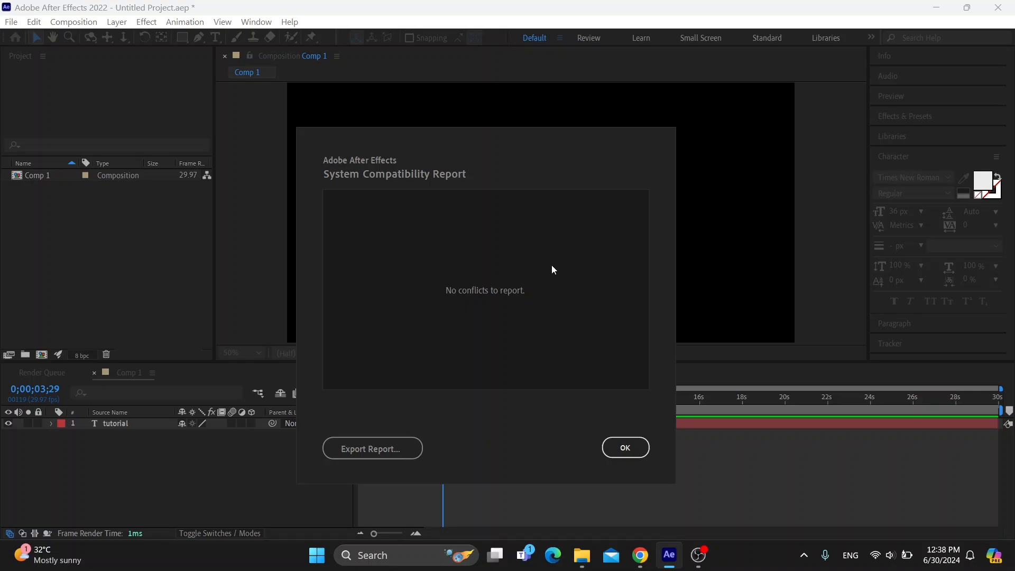
mouse_move(518, 269)
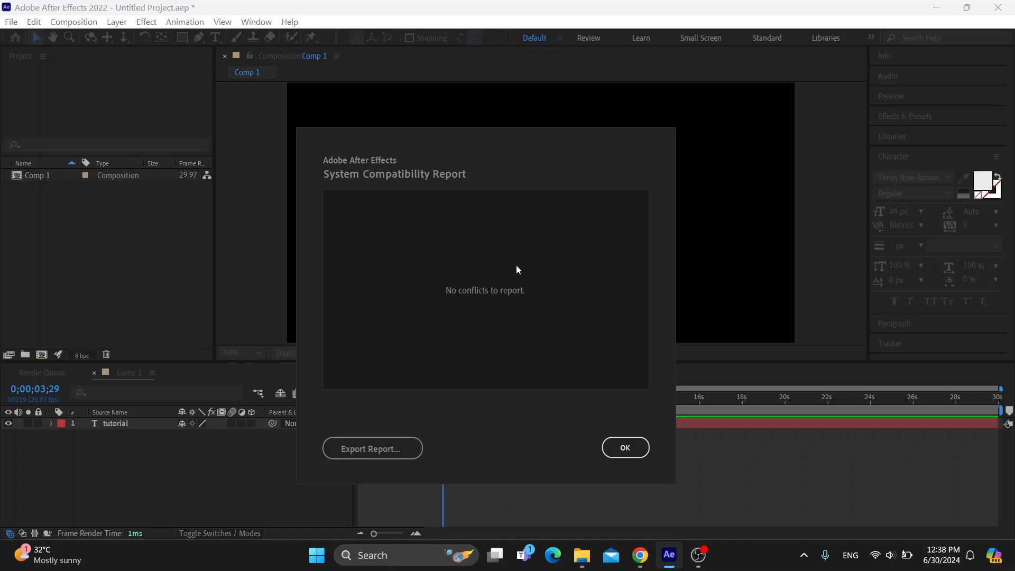
mouse_move(581, 237)
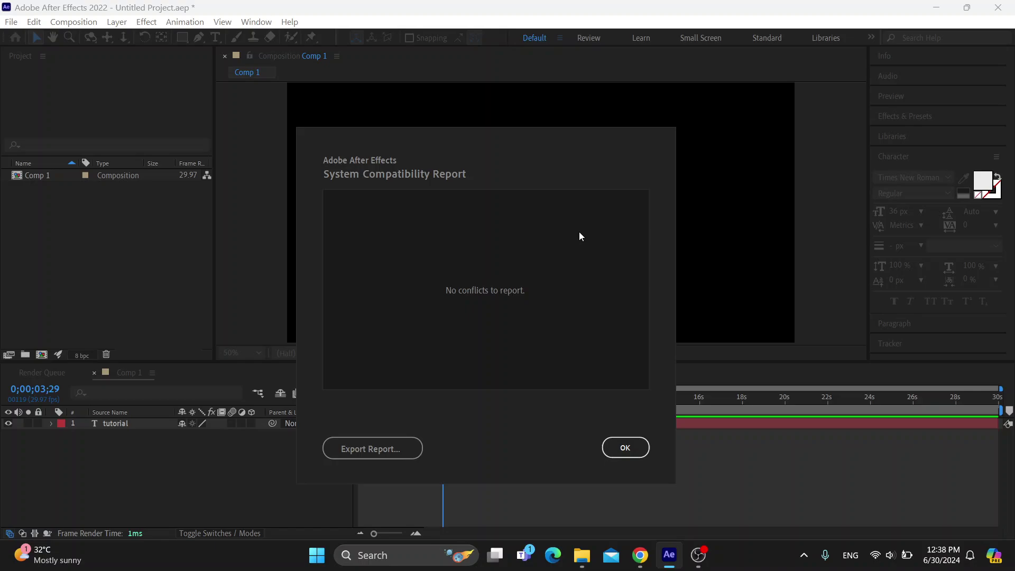
mouse_move(510, 228)
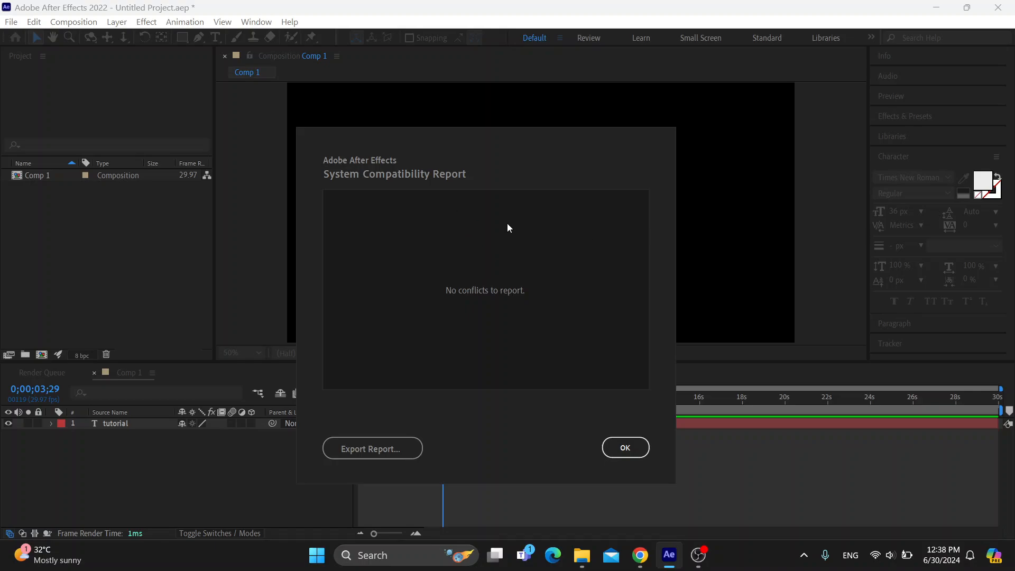
mouse_move(526, 243)
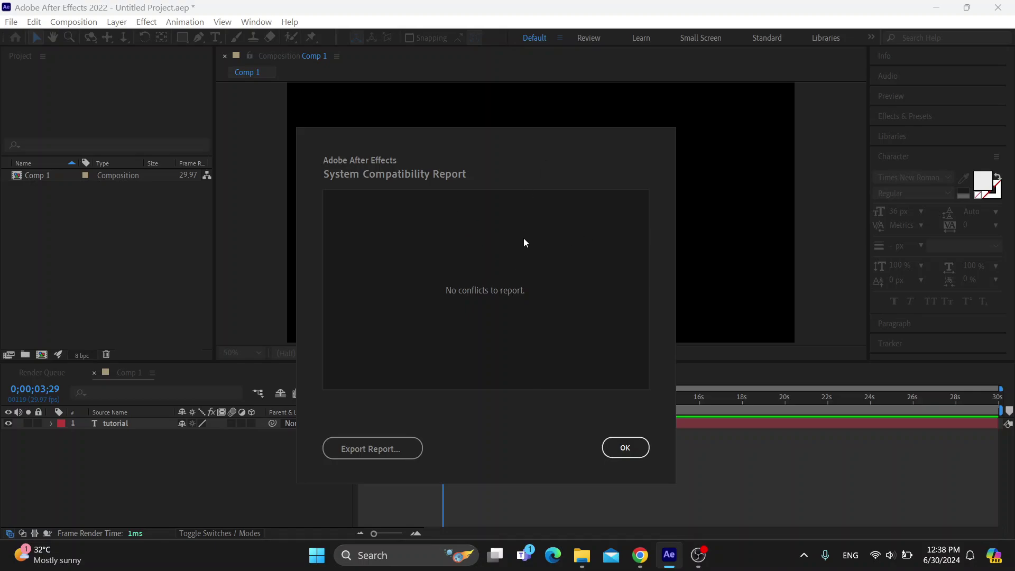
mouse_move(379, 464)
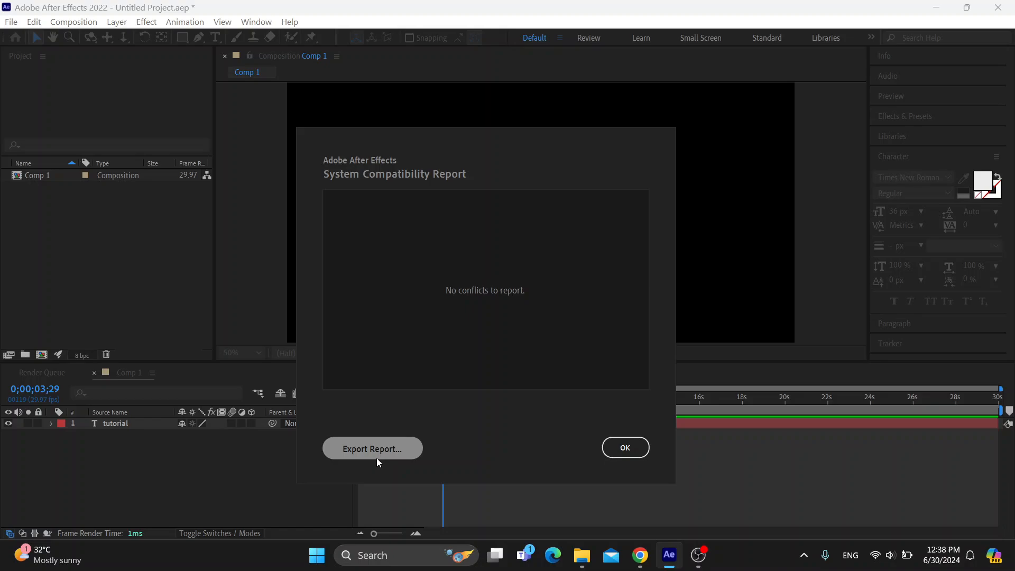
mouse_move(477, 248)
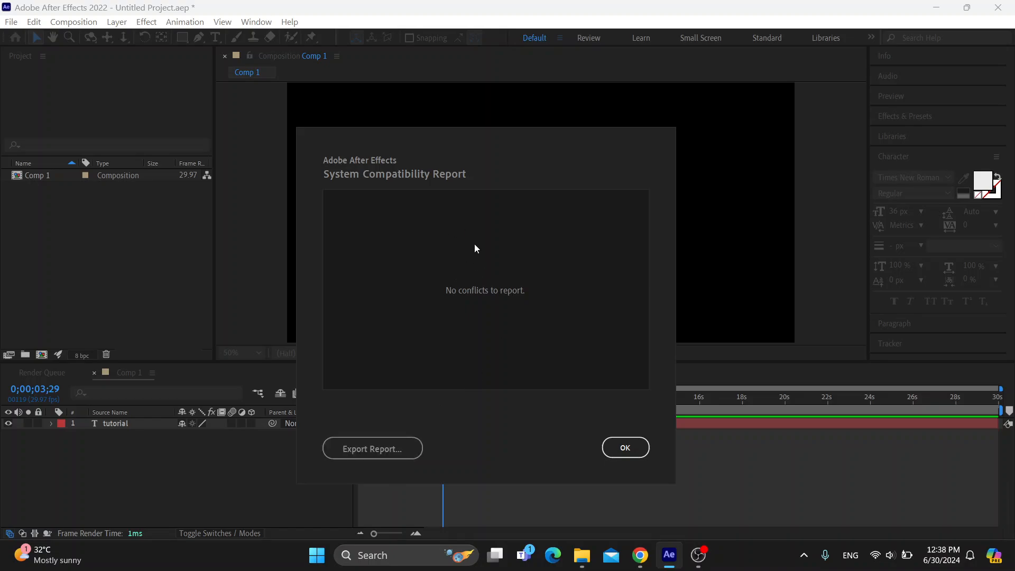
mouse_move(404, 502)
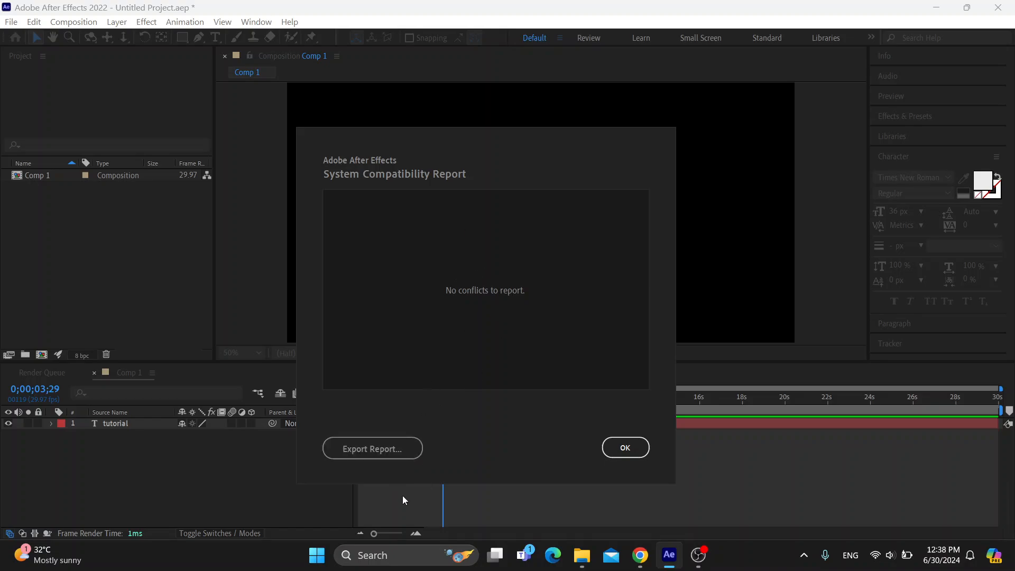
mouse_move(557, 398)
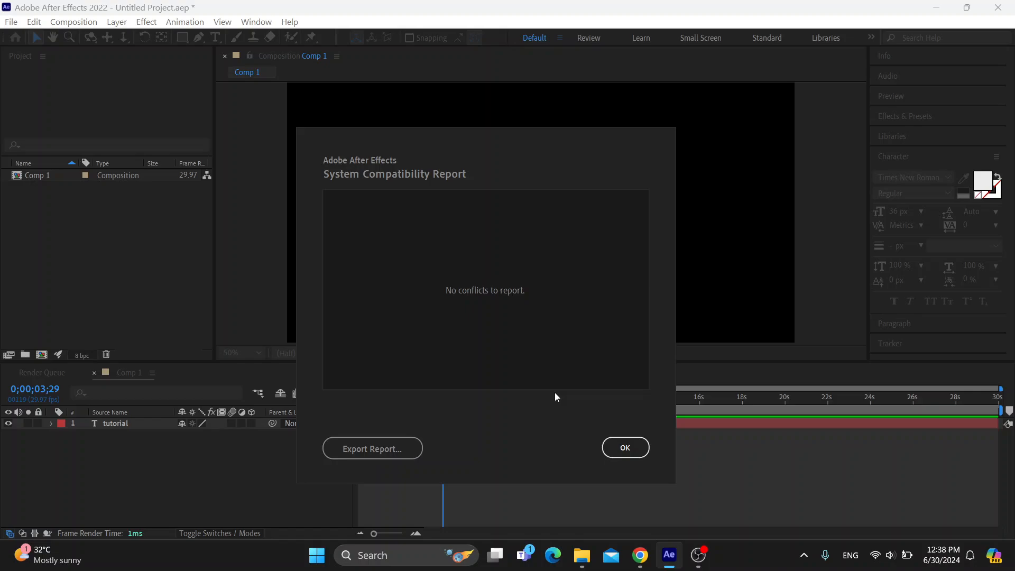
mouse_move(513, 281)
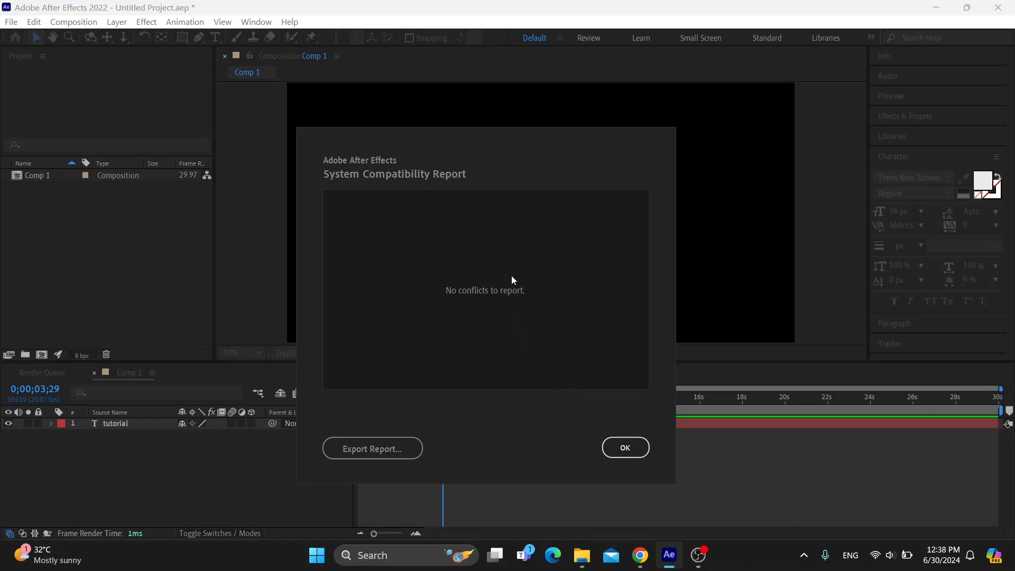
Dismiss the compatibility report with OK and return to Comp 1
click(625, 447)
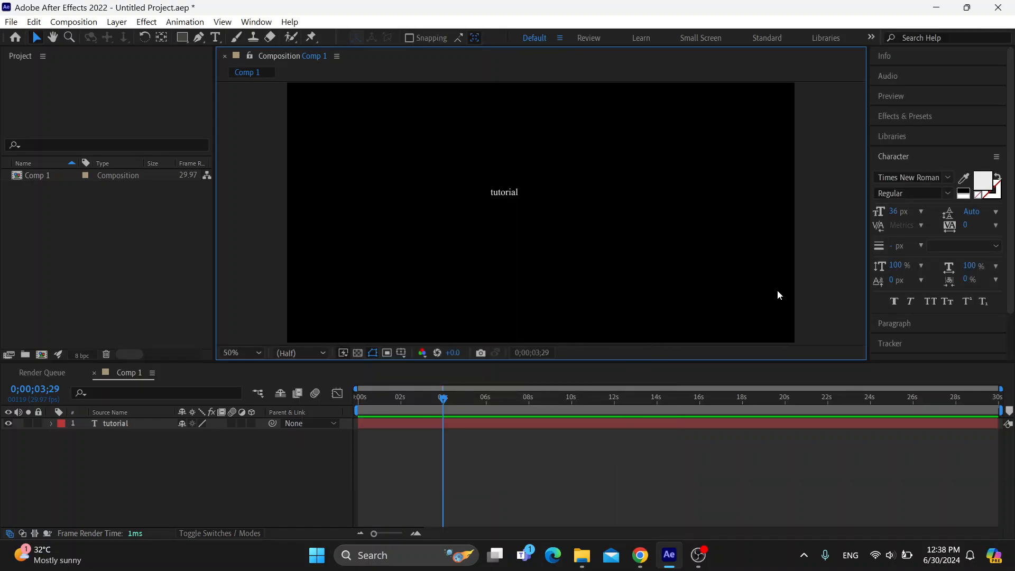
mouse_move(594, 255)
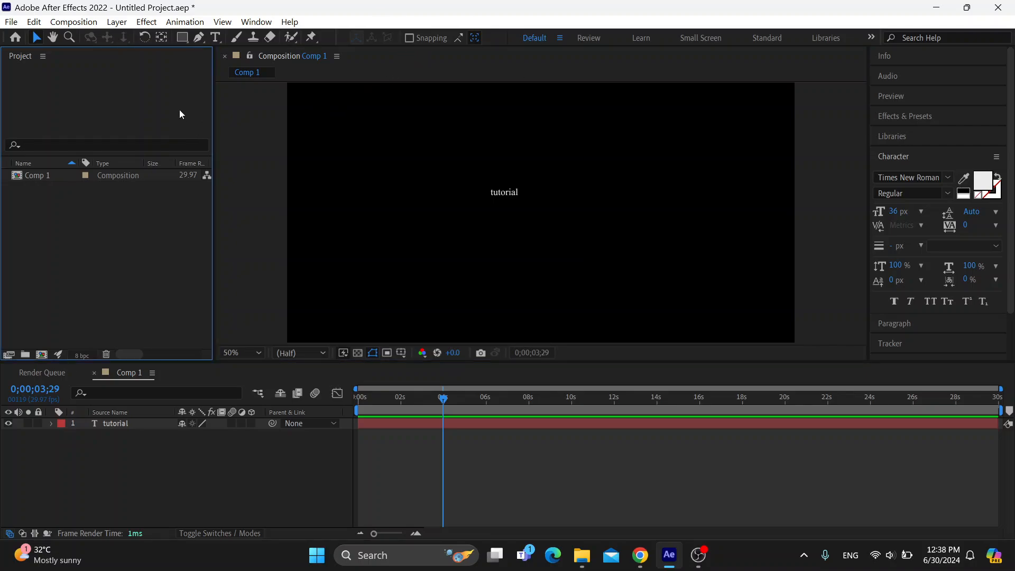
mouse_move(264, 170)
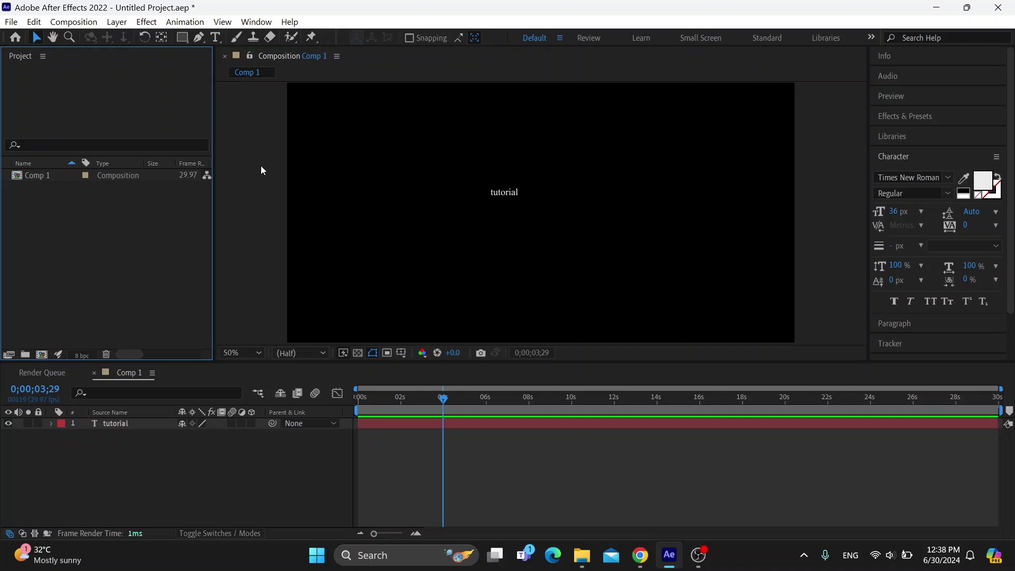
mouse_move(525, 150)
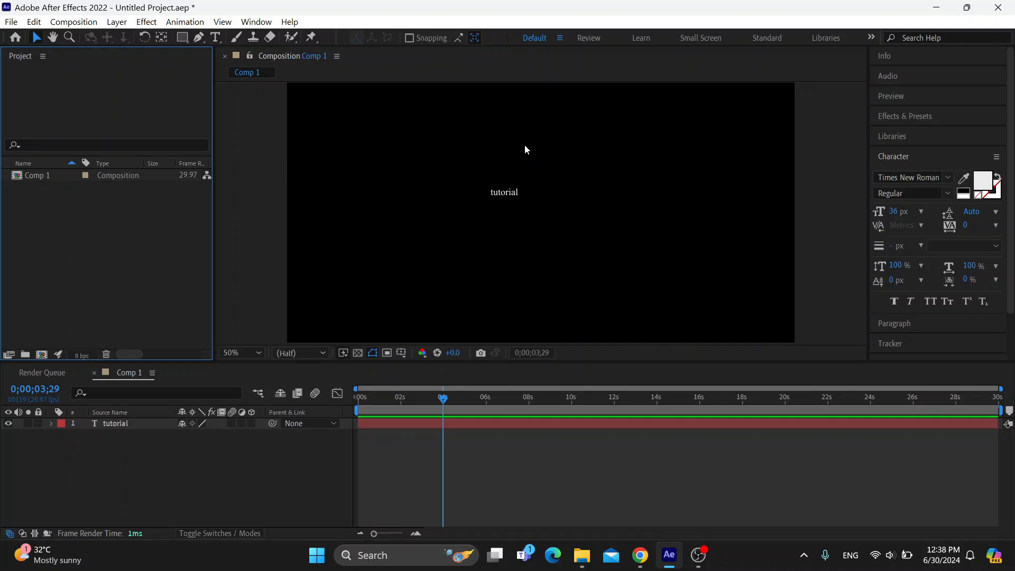